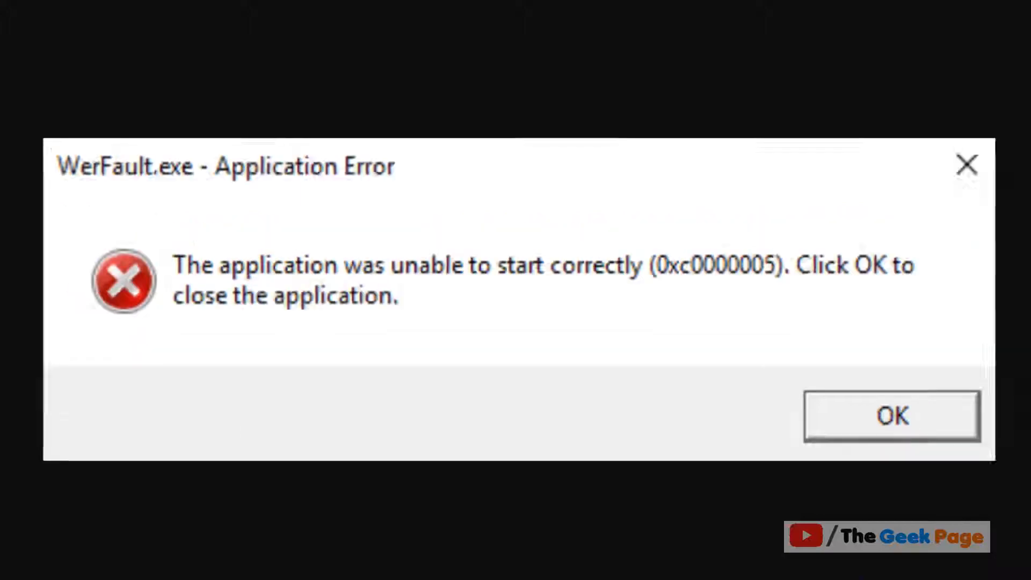
# Step: Open Windows Search from the taskbar icon
pyautogui.click(890, 414)
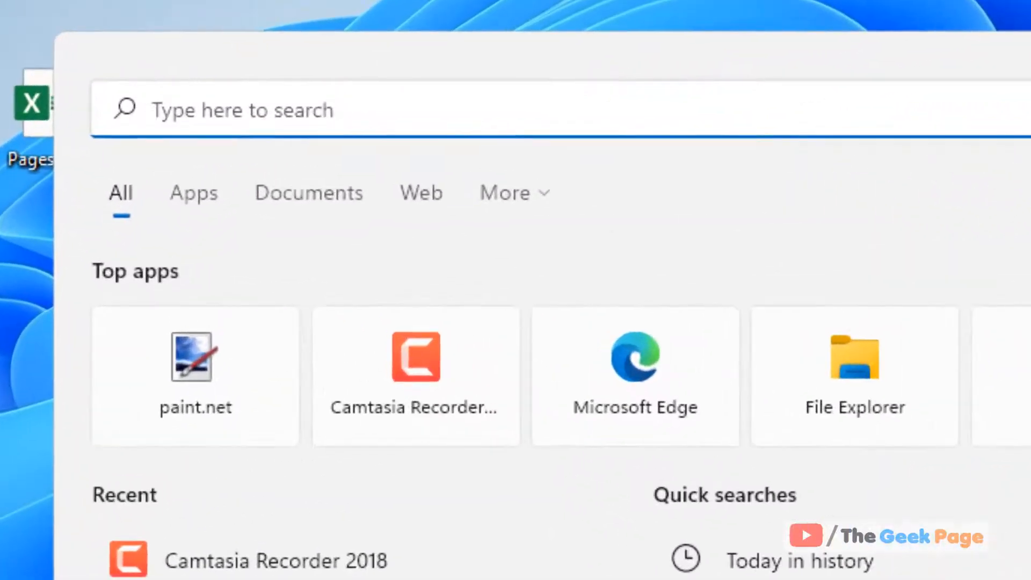
# Step: Search 'command prompt' and run Command Prompt as administrator
pyautogui.write('command prompt')
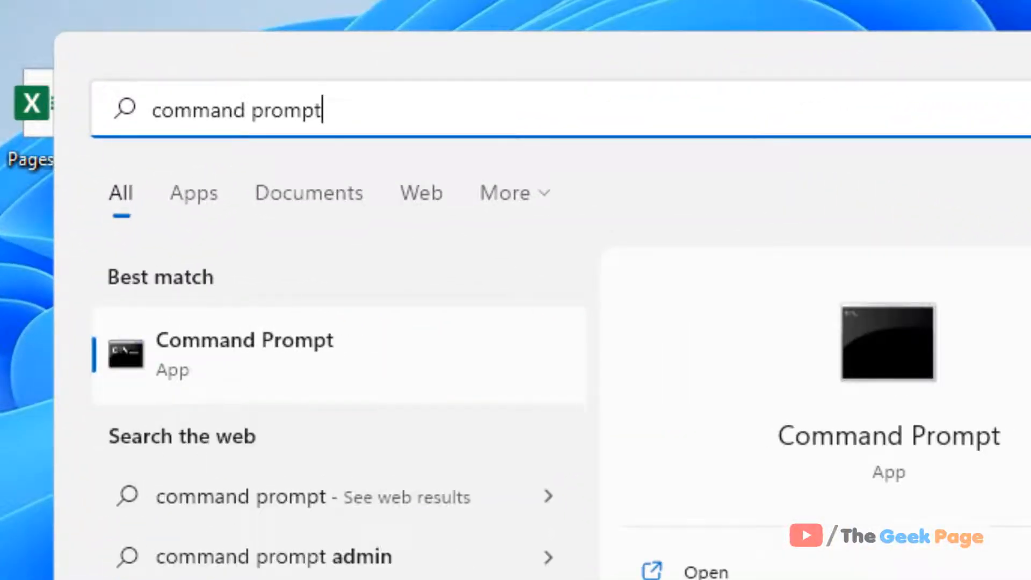
pyautogui.moveTo(290, 401)
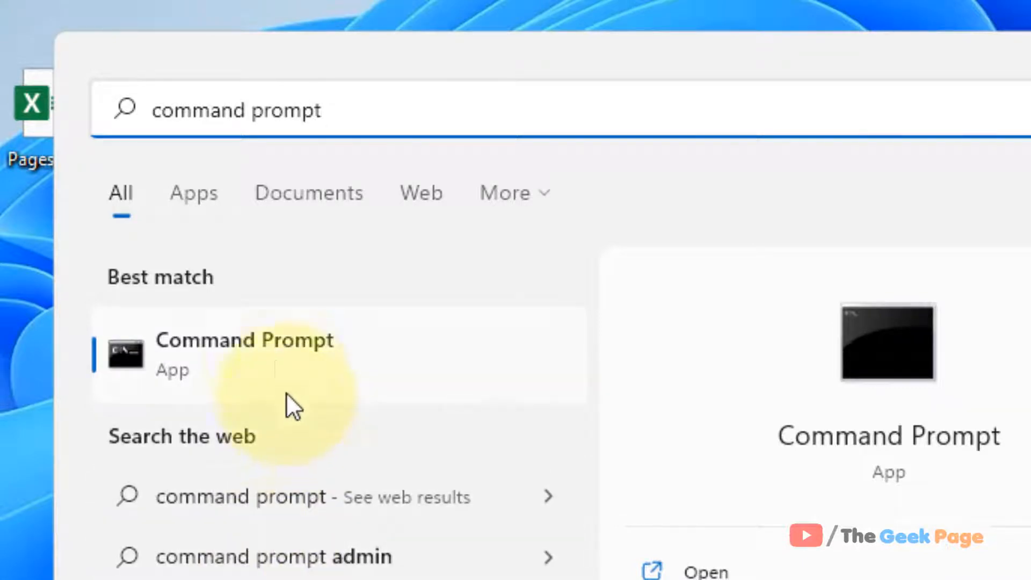
pyautogui.moveTo(283, 378)
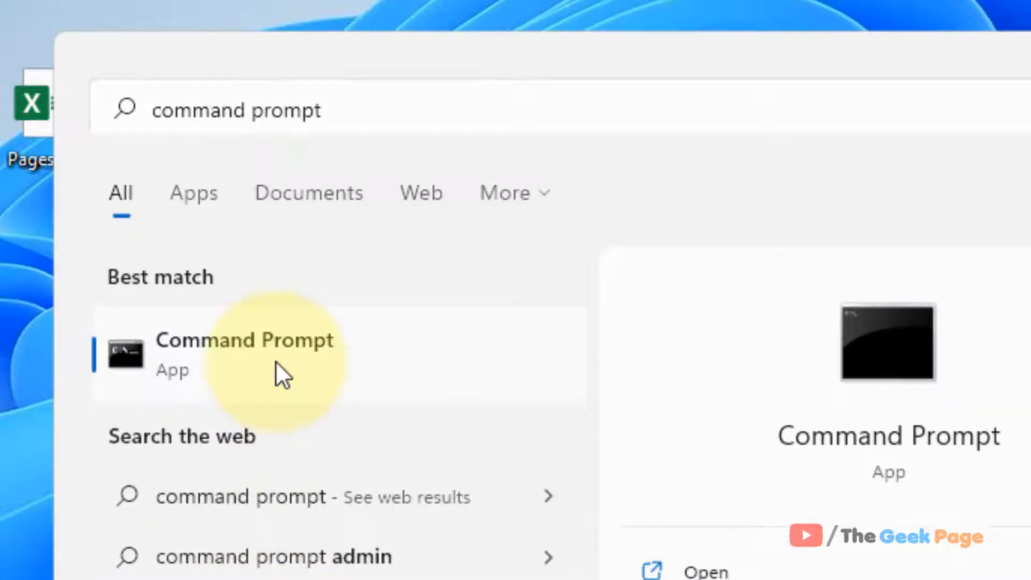
pyautogui.rightClick(245, 340)
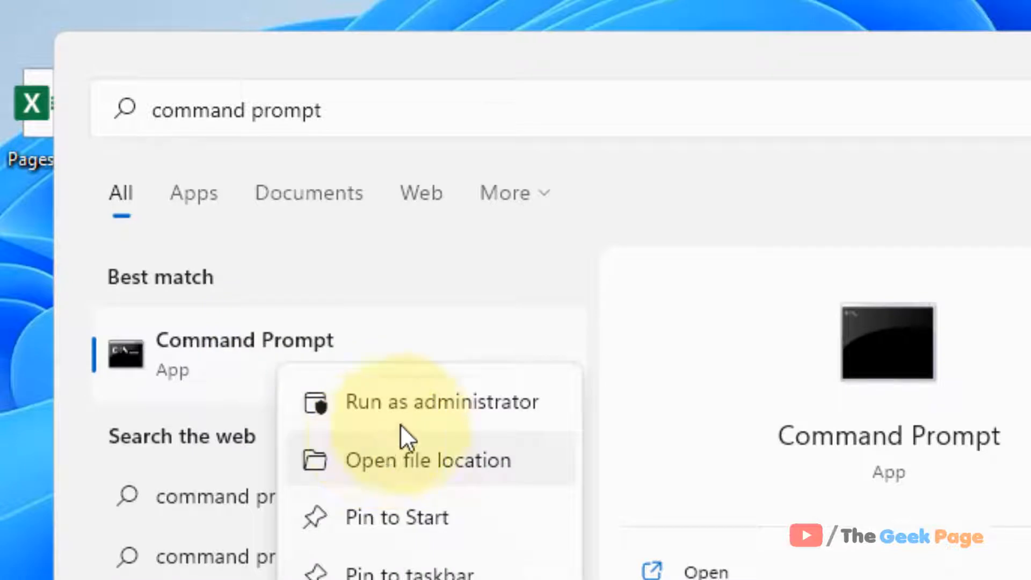
pyautogui.click(441, 402)
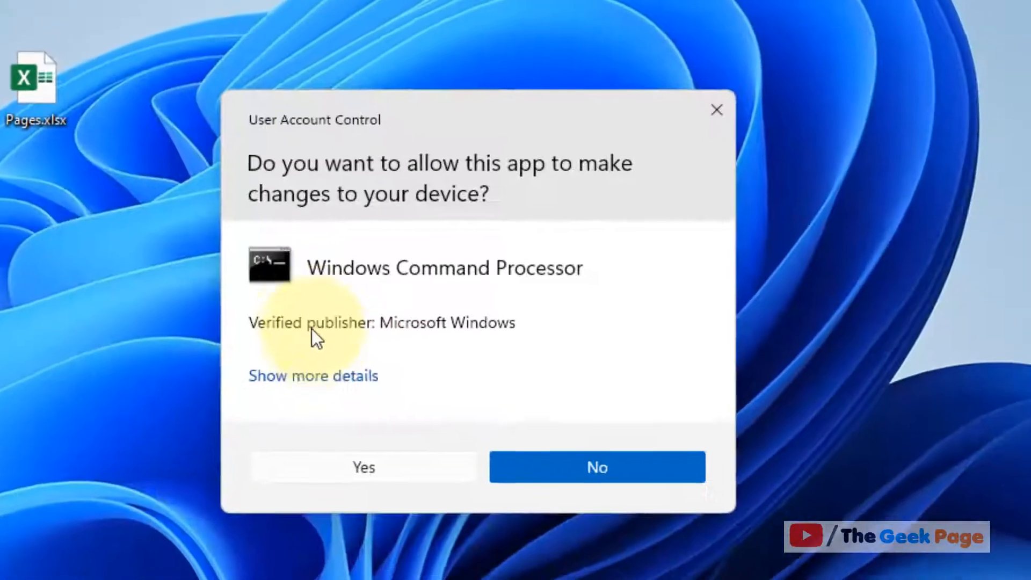
# Step: Approve the UAC prompt and enter 'sfc /scannow' at the elevated prompt
pyautogui.click(362, 466)
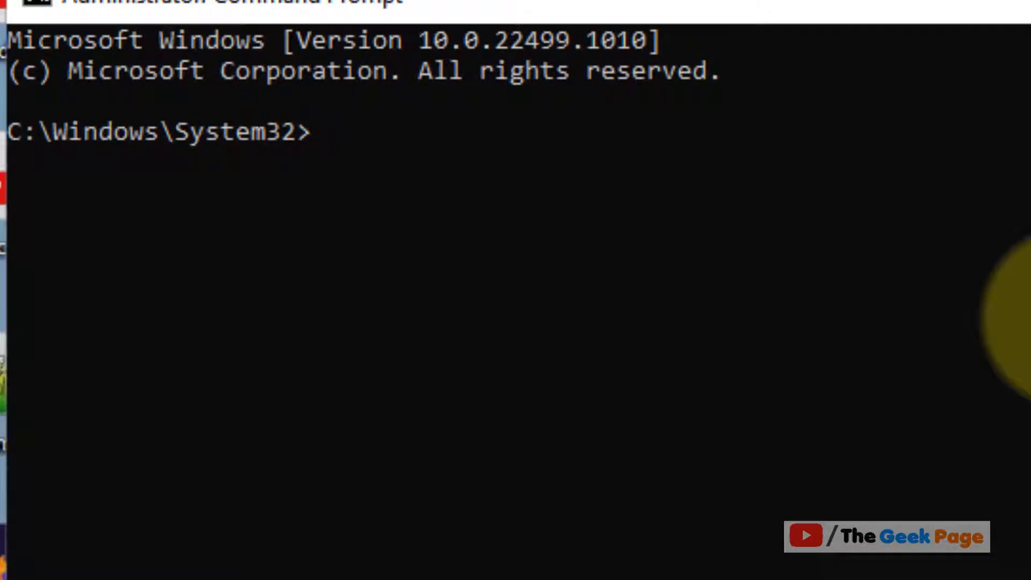
pyautogui.write('sf')
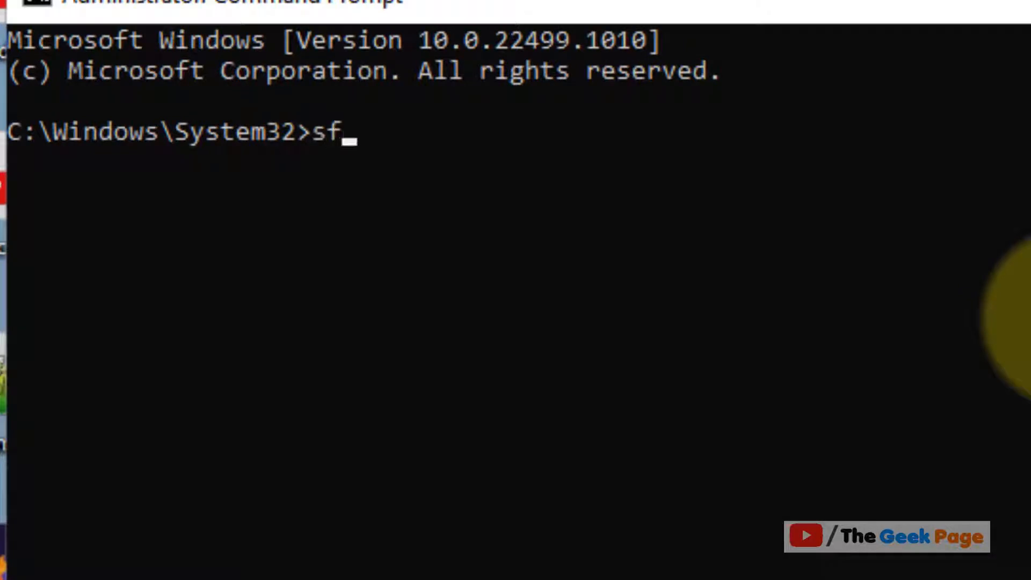
pyautogui.write('c /')
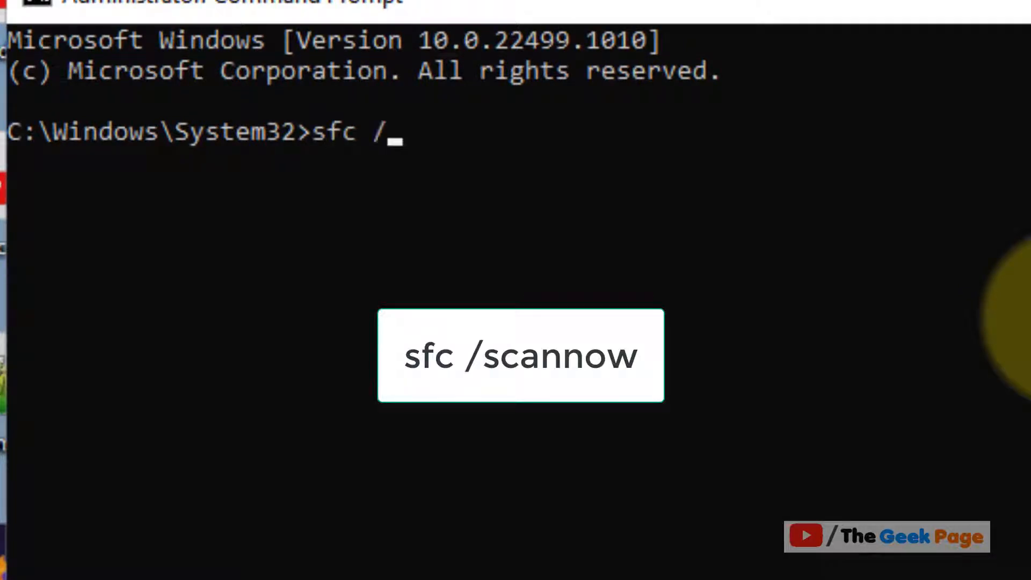
pyautogui.write('scanno')
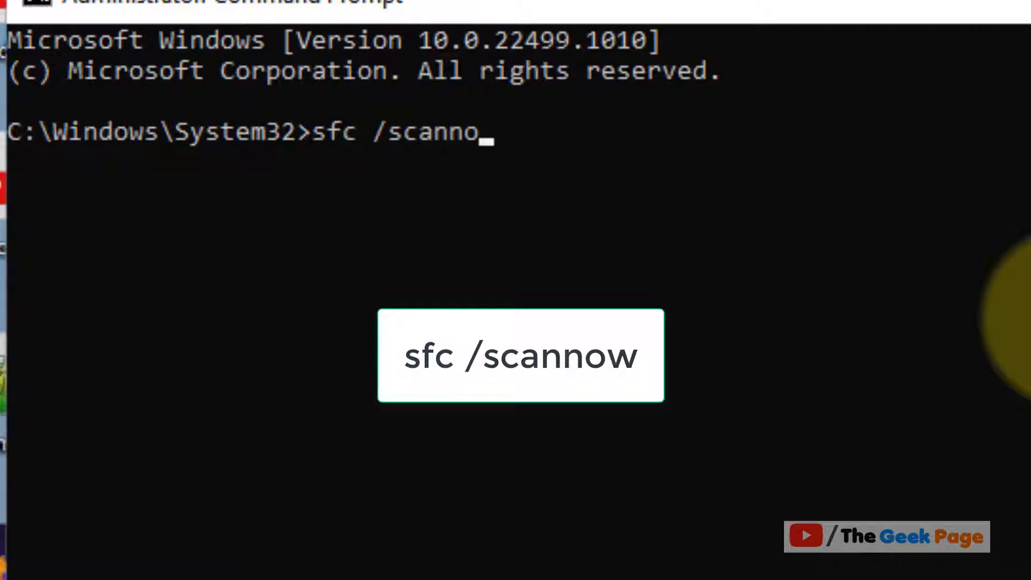
pyautogui.write('w')
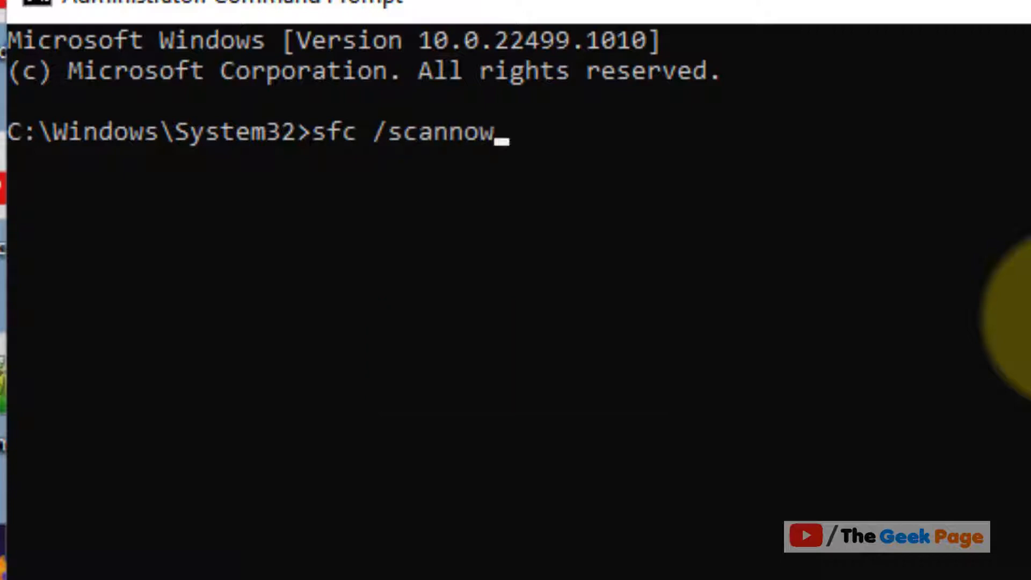
# Step: Run sfc /scannow and let verification begin
pyautogui.press('Return')
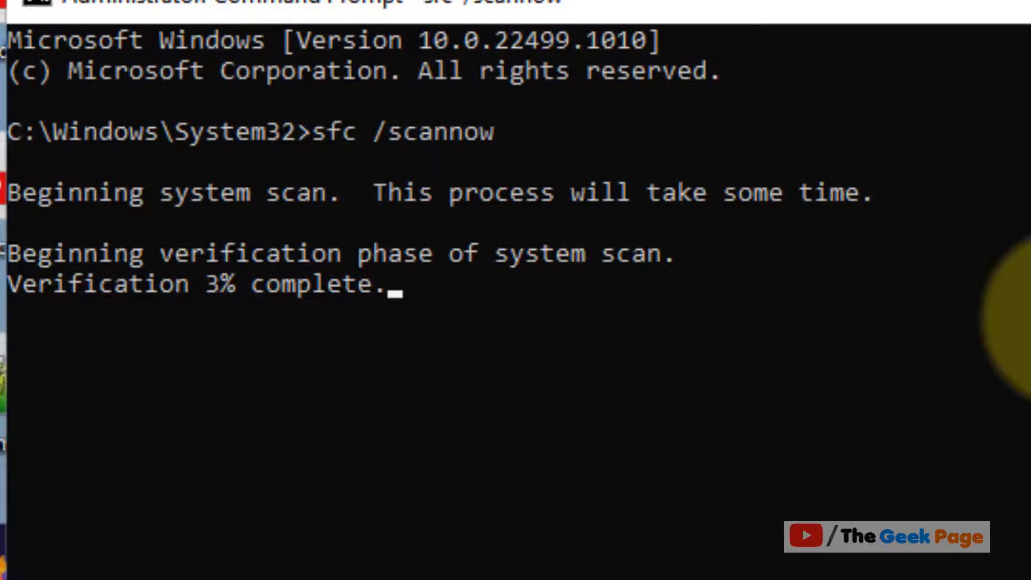
pyautogui.moveTo(260, 303)
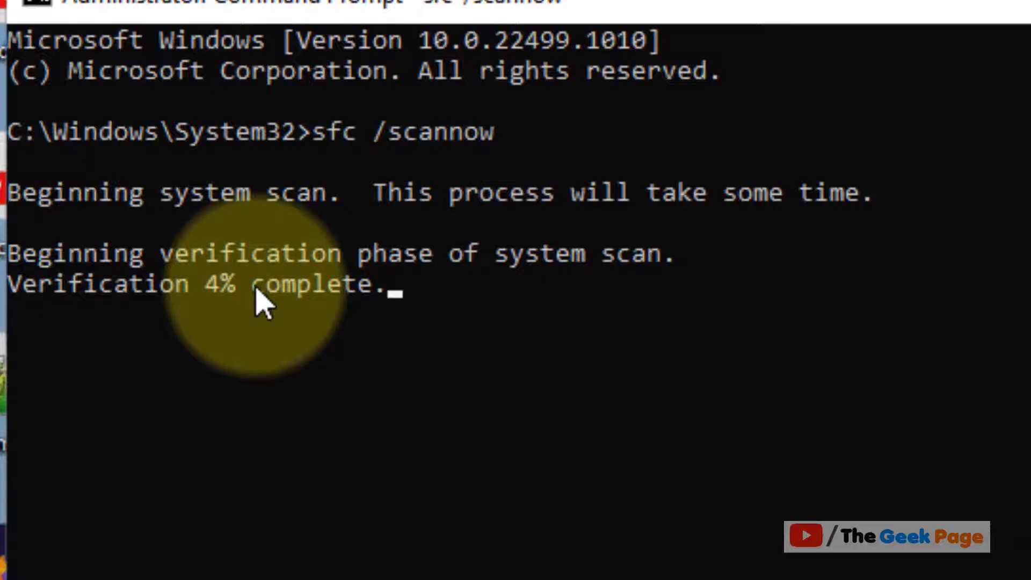
pyautogui.moveTo(500, 178)
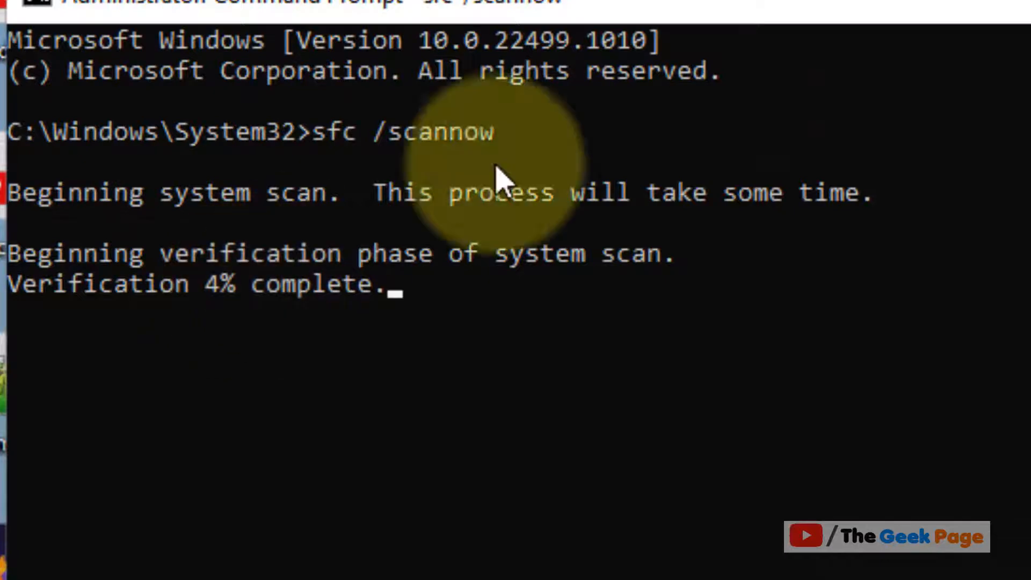
pyautogui.moveTo(862, 559)
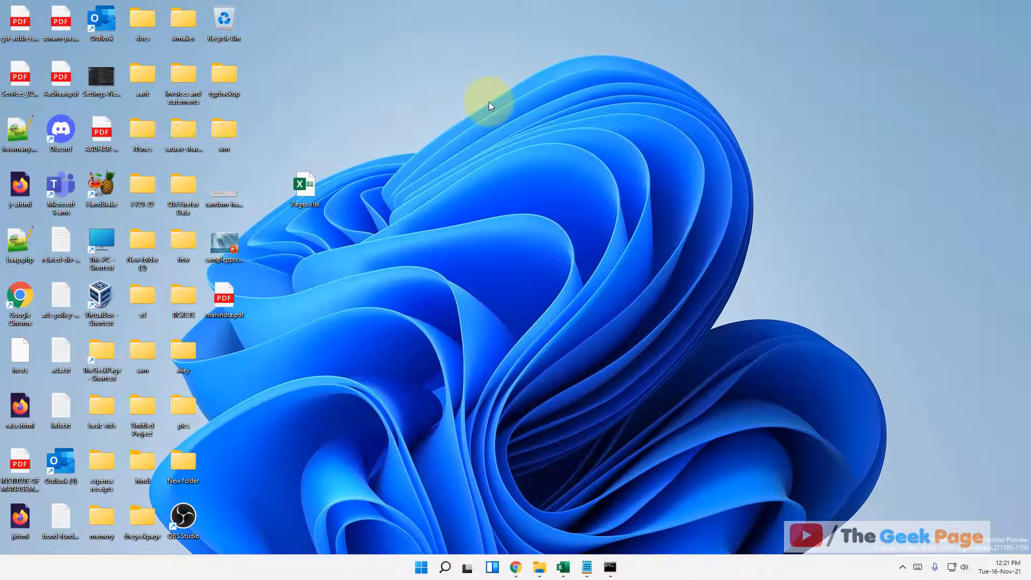
pyautogui.moveTo(548, 384)
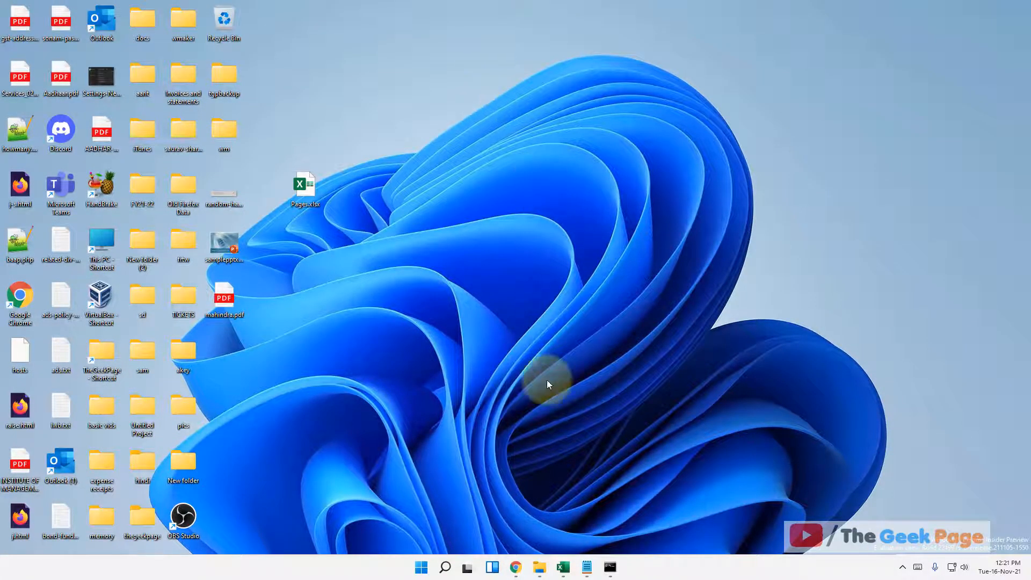
# Step: Search Windows for 'services' to show the Services app
pyautogui.click(445, 567)
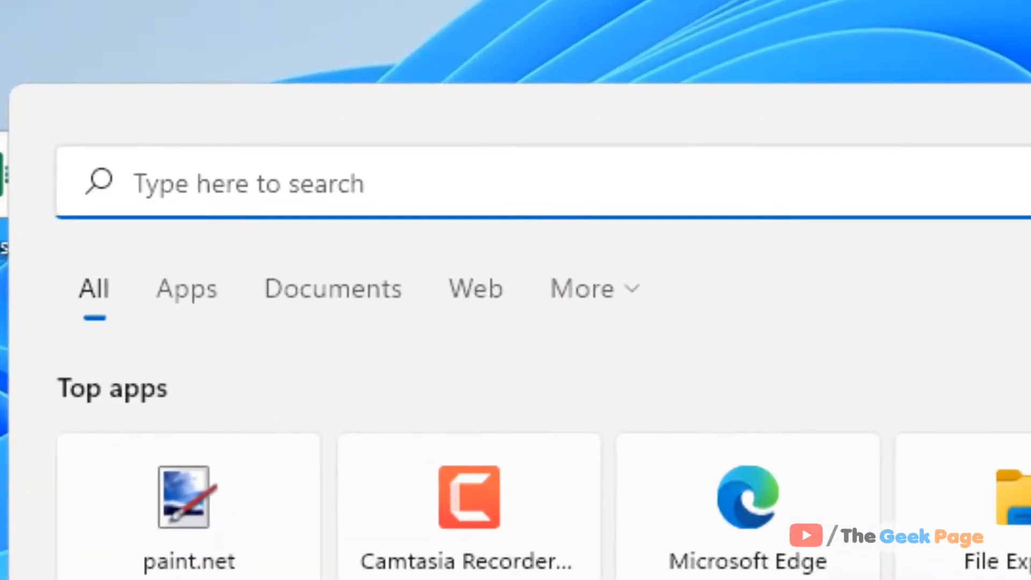
pyautogui.write('services')
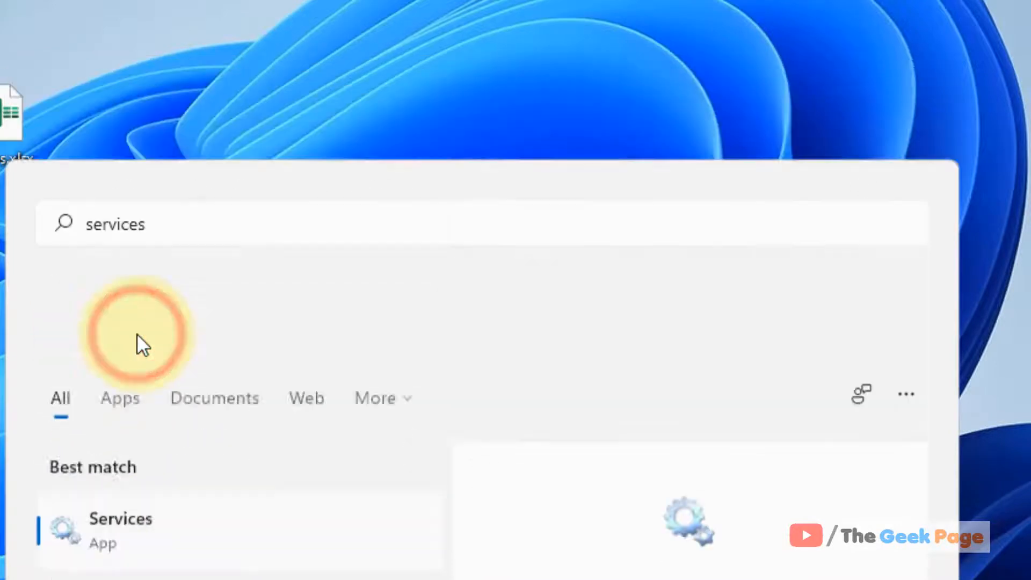
# Step: Launch the Services app from the search results
pyautogui.click(120, 530)
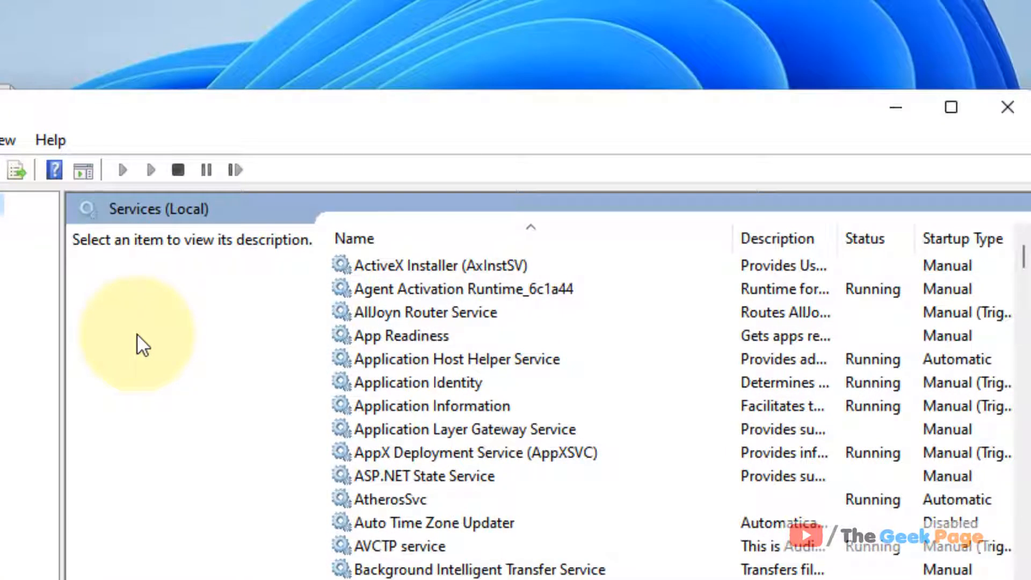
pyautogui.moveTo(449, 361)
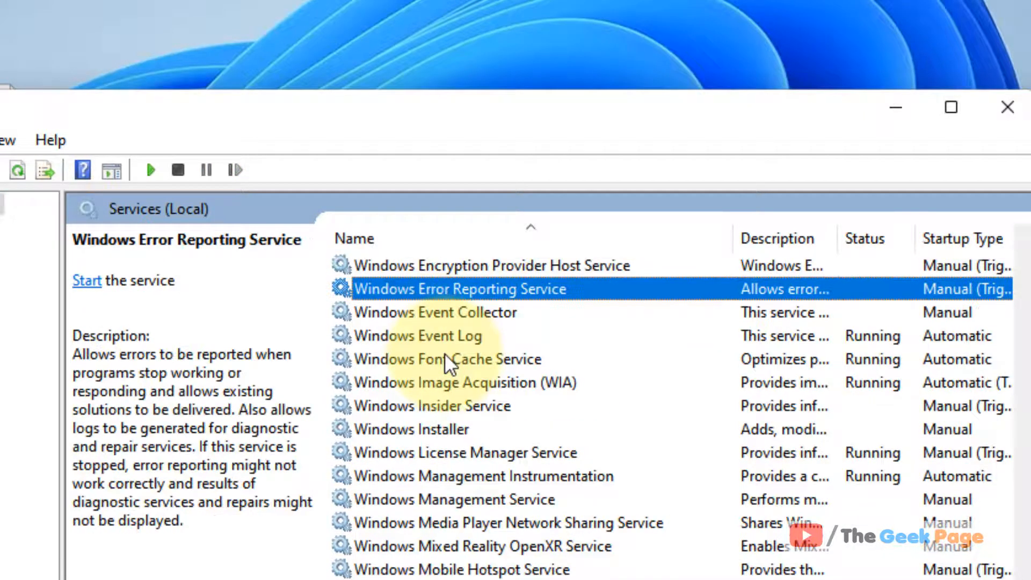
pyautogui.moveTo(516, 305)
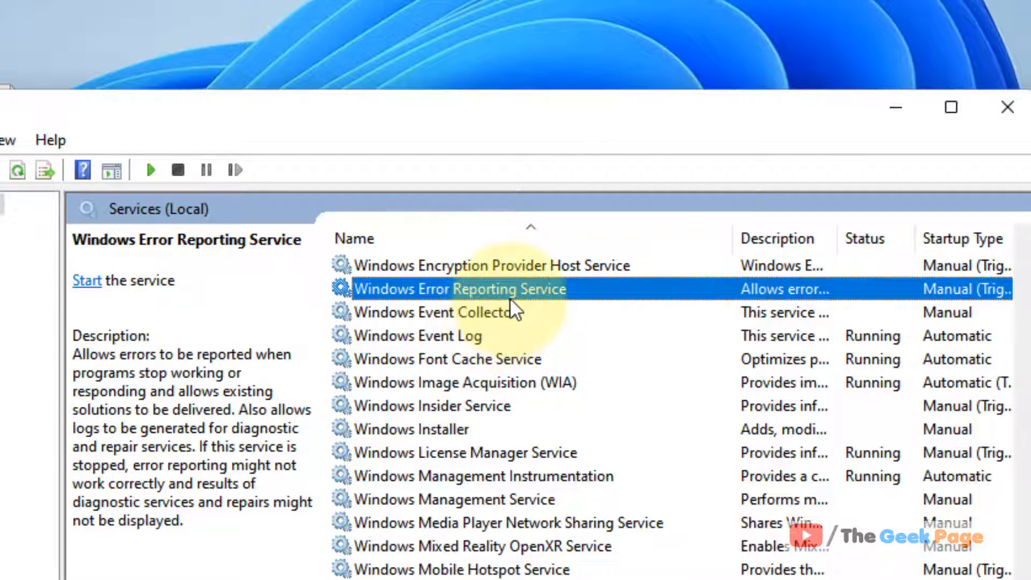
pyautogui.moveTo(433, 319)
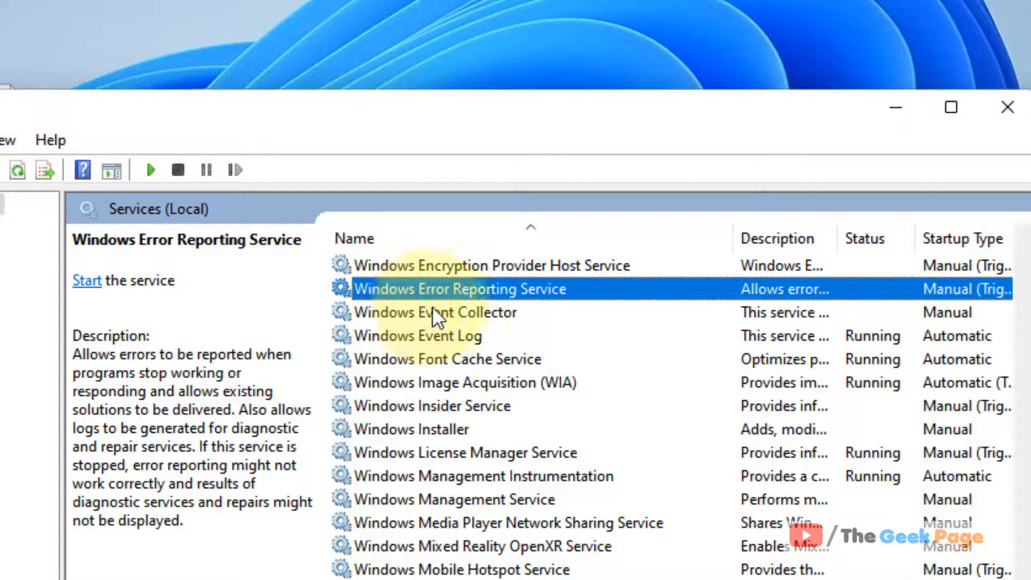
pyautogui.moveTo(531, 307)
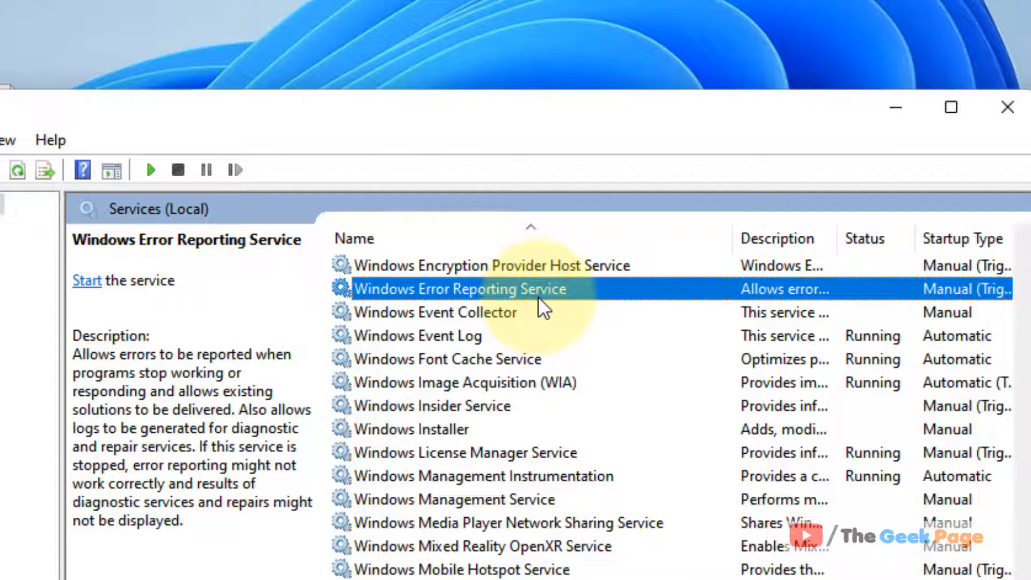
# Step: Open Windows Error Reporting Service properties, choose Disabled startup type, and apply
pyautogui.doubleClick(460, 289)
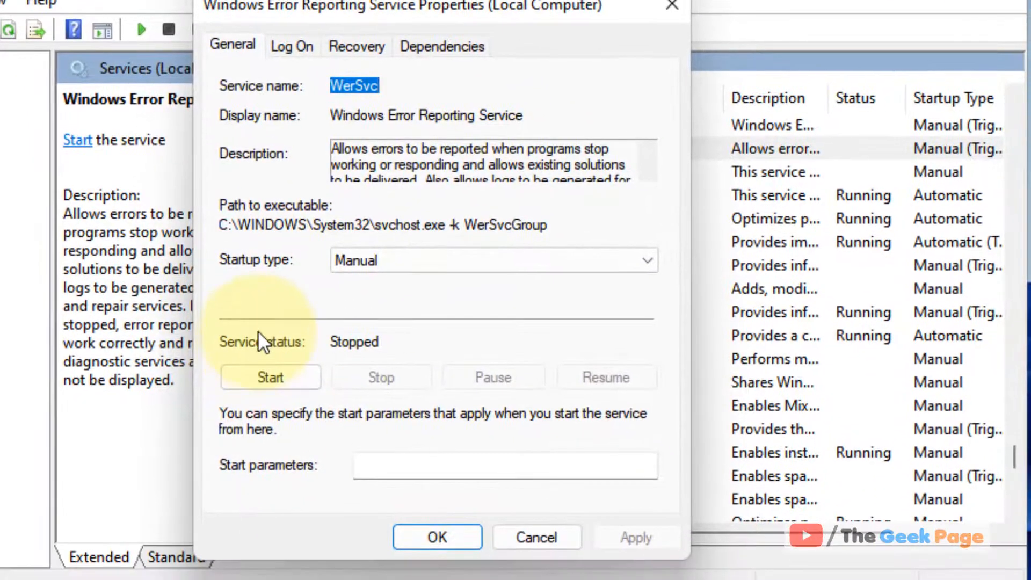
pyautogui.moveTo(372, 395)
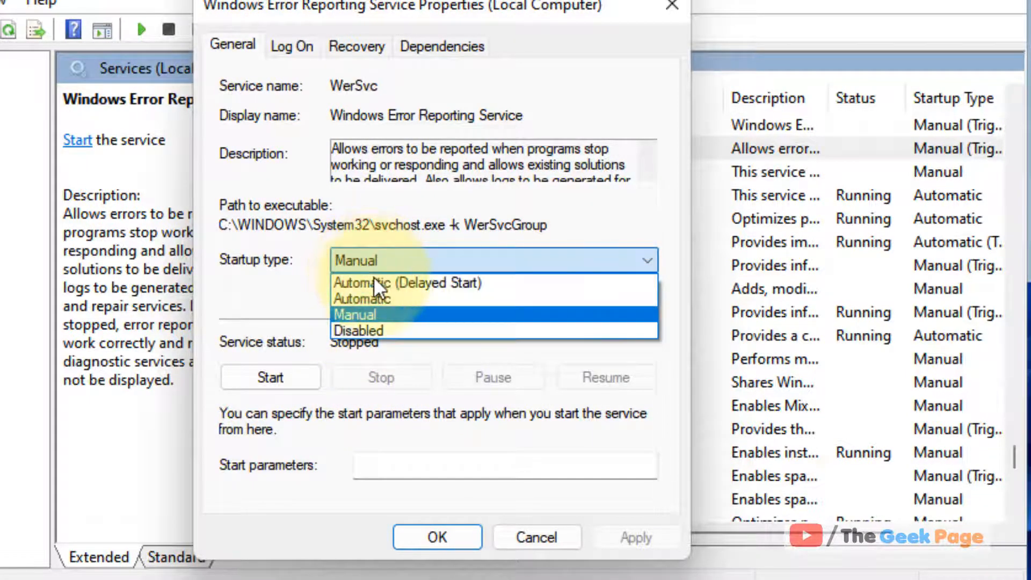
pyautogui.click(357, 330)
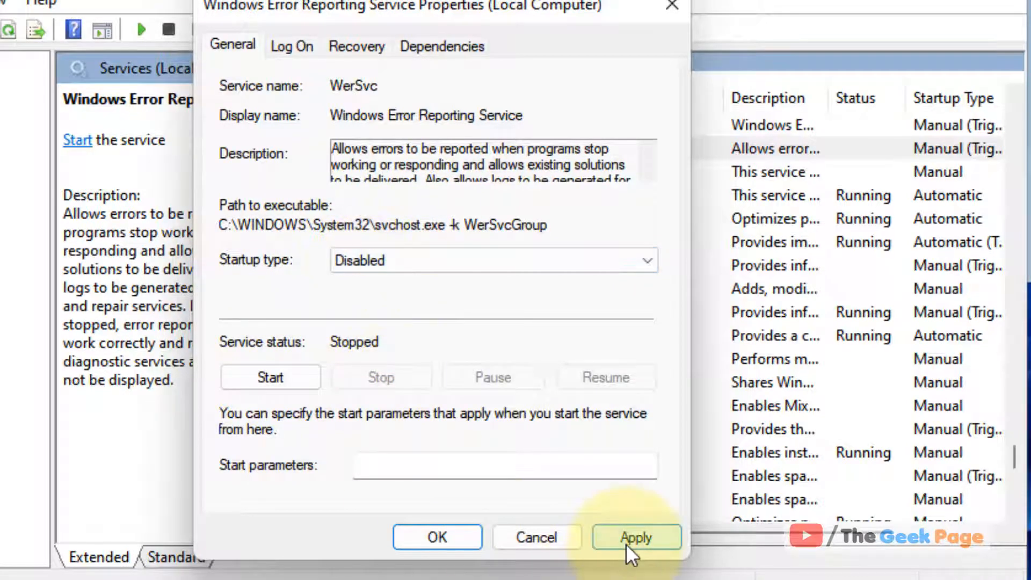
pyautogui.click(437, 537)
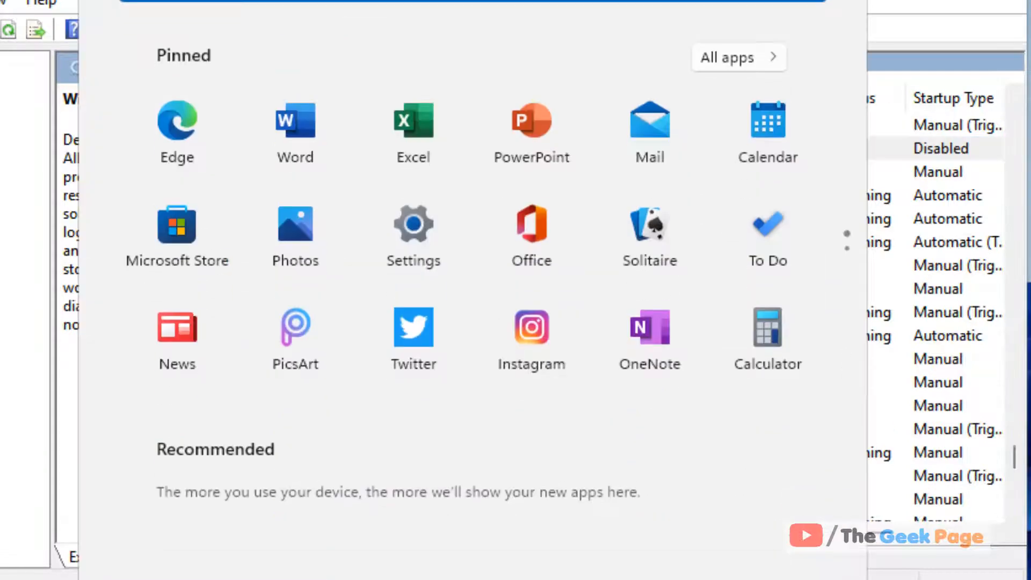
# Step: Dismiss the Start menu to view the Services list
pyautogui.click(496, 488)
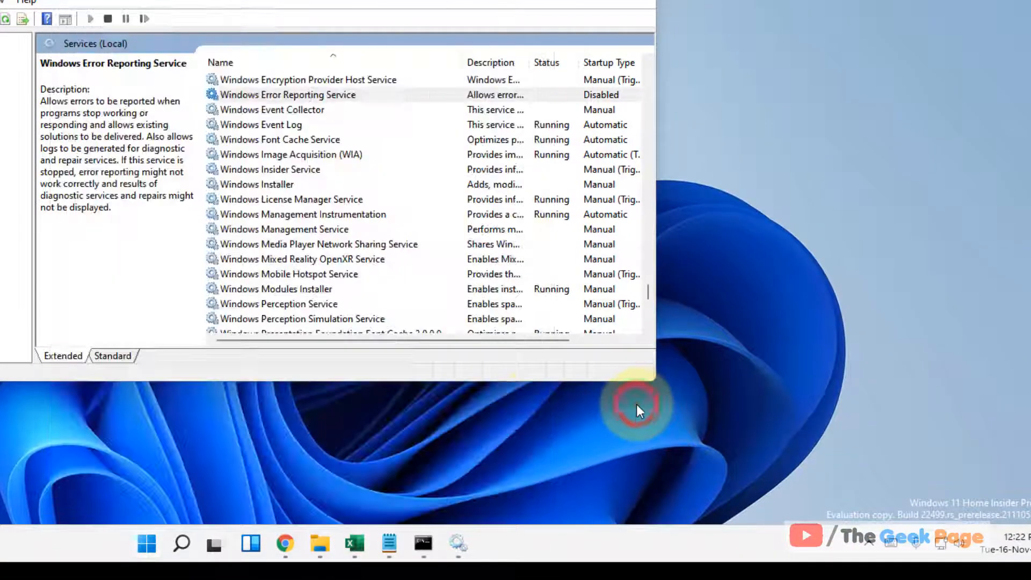
pyautogui.moveTo(647, 417)
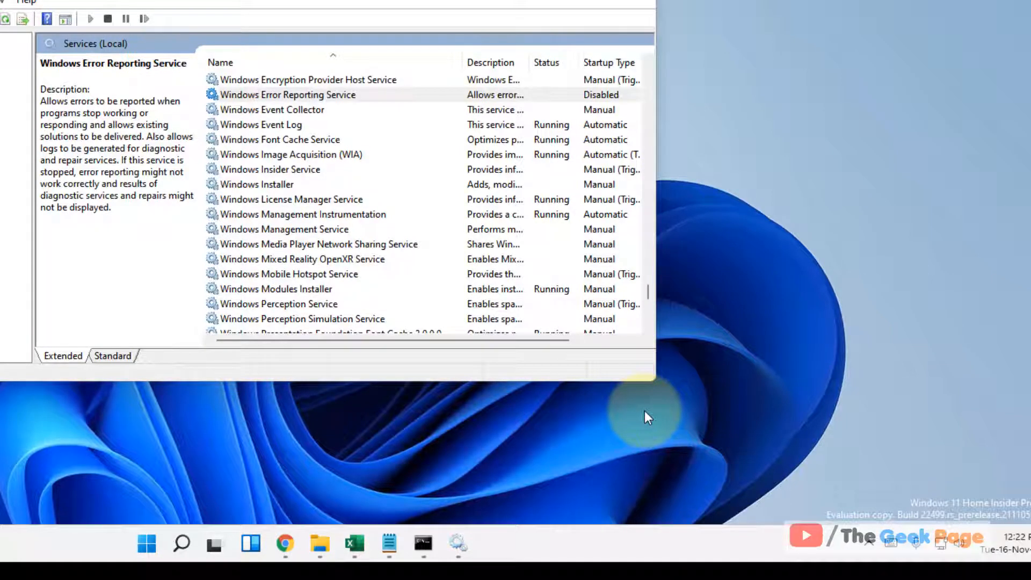